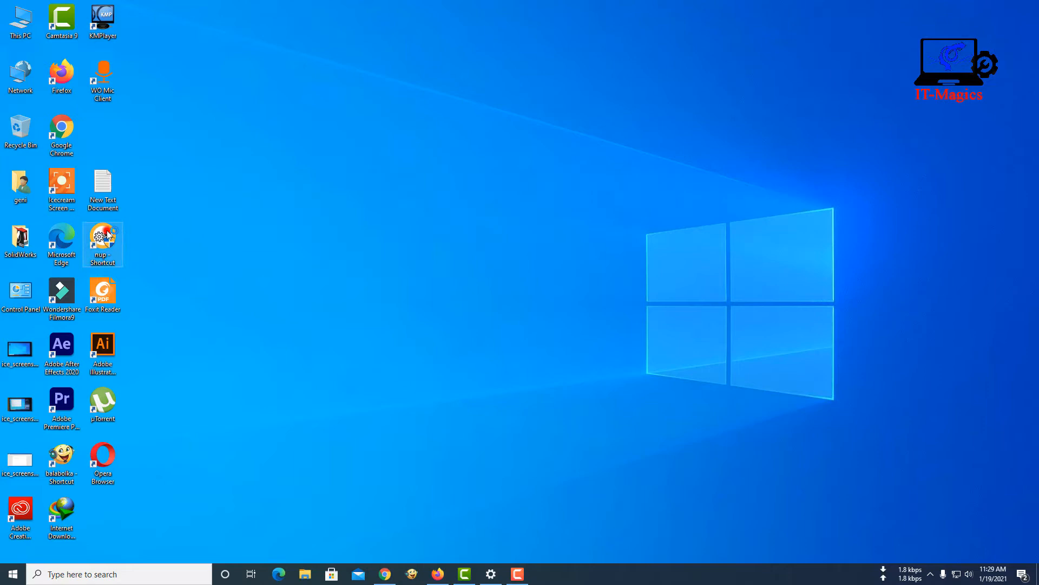
Step: Launch and close Norton Utilities Premium, then open Settings on the Apps & features page
double_click(102, 239)
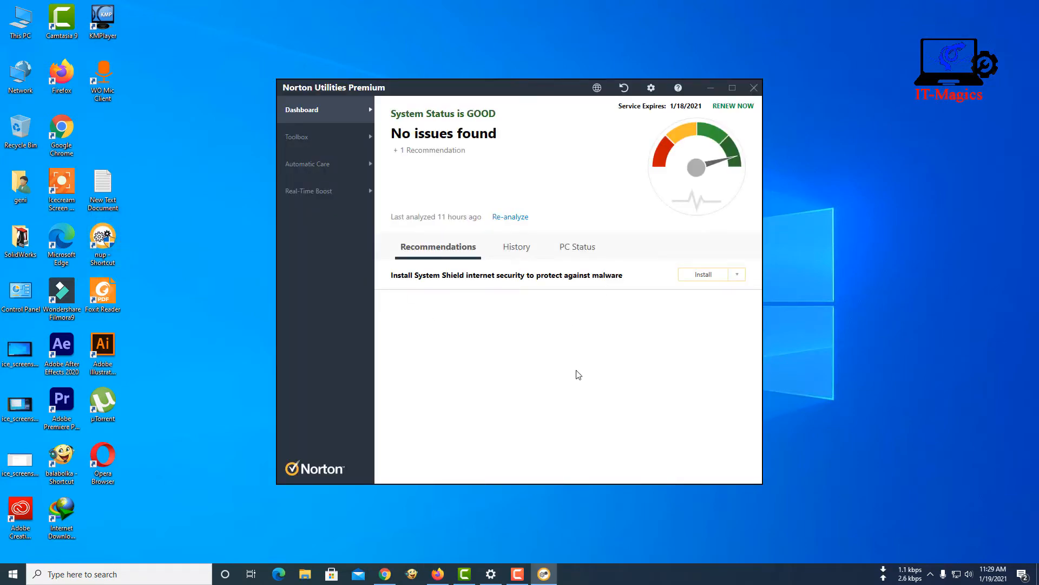
left_click(753, 87)
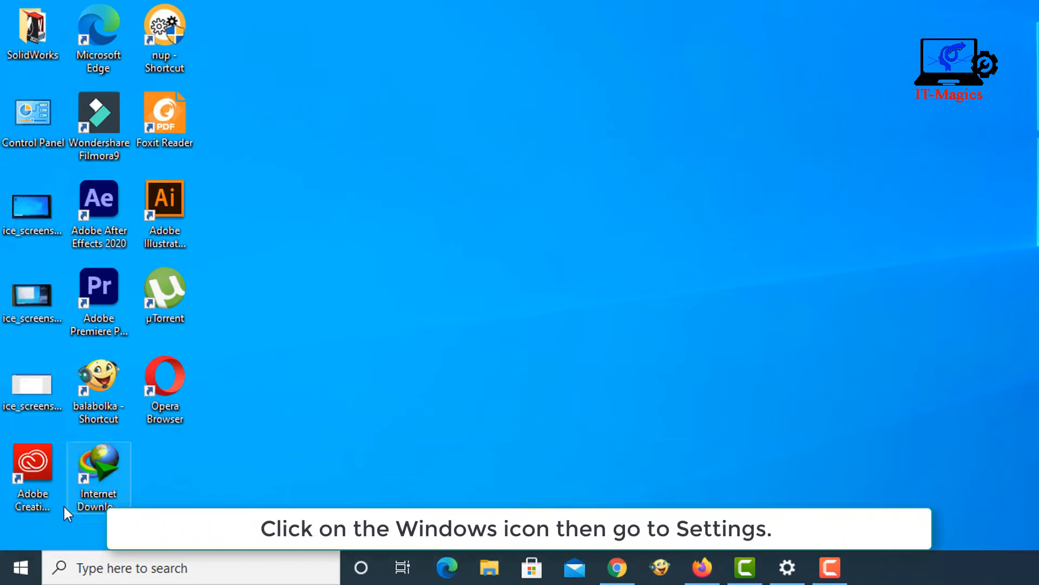
left_click(20, 567)
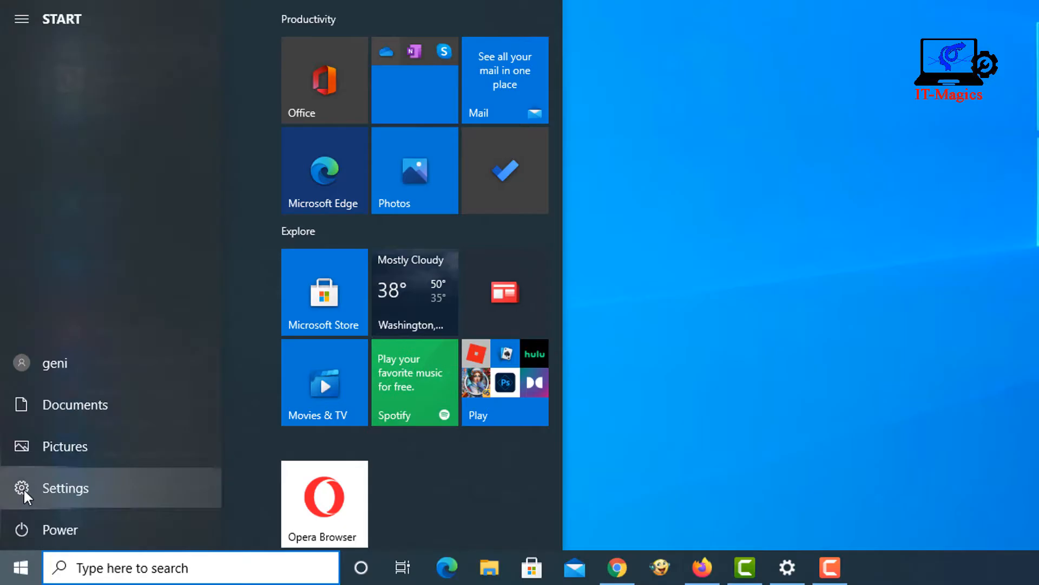
left_click(65, 487)
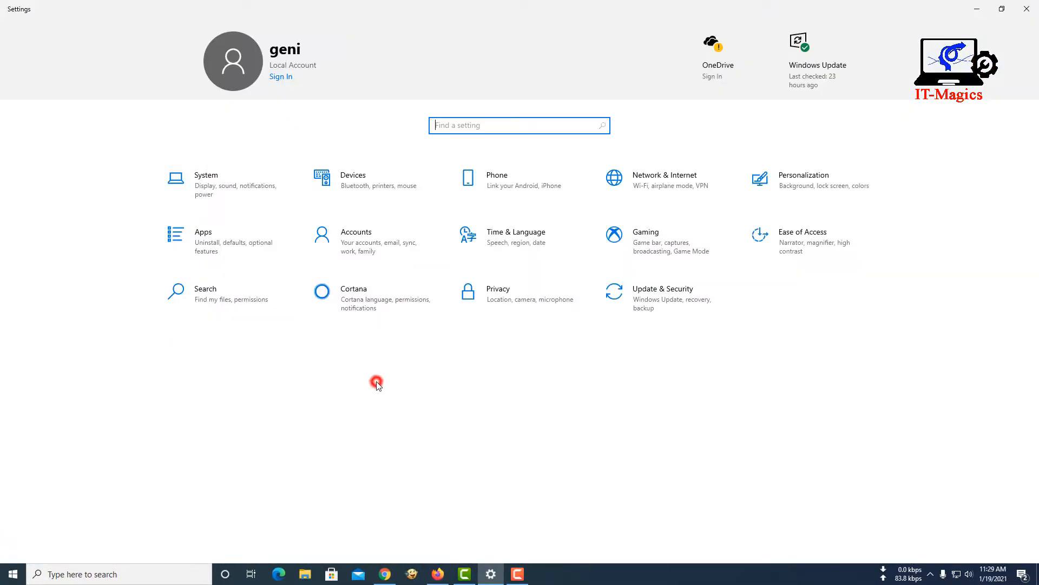
mouse_move(299, 249)
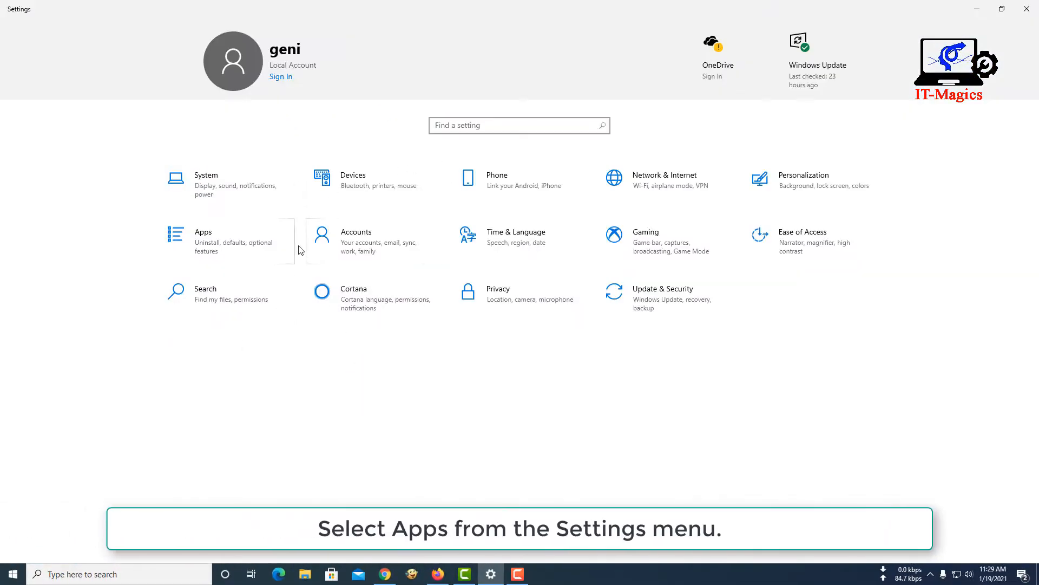
left_click(203, 240)
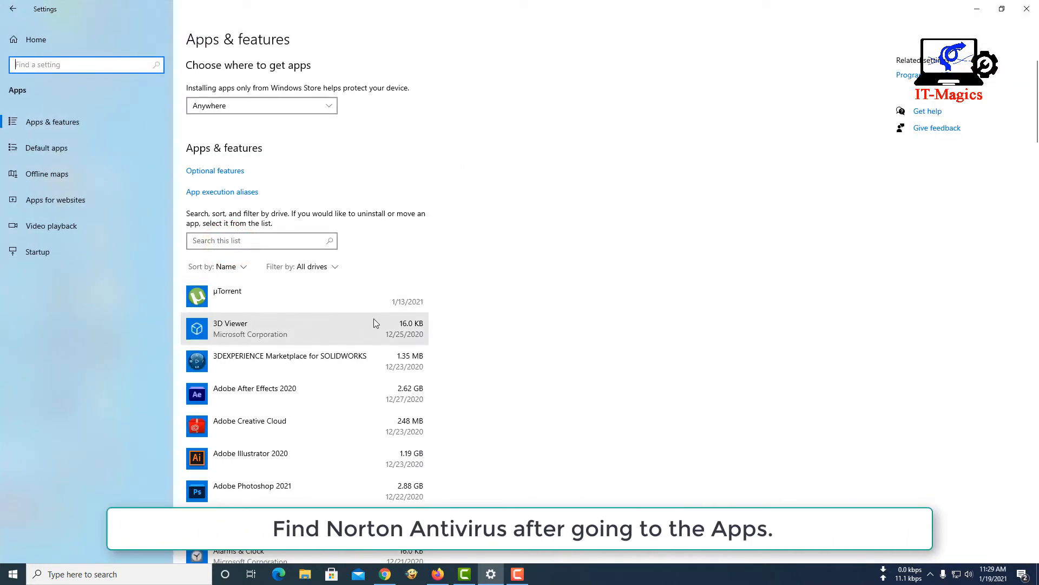
Step: Scroll the Apps & features list down toward the Norton Utilities Premium entry
scroll("down", 3)
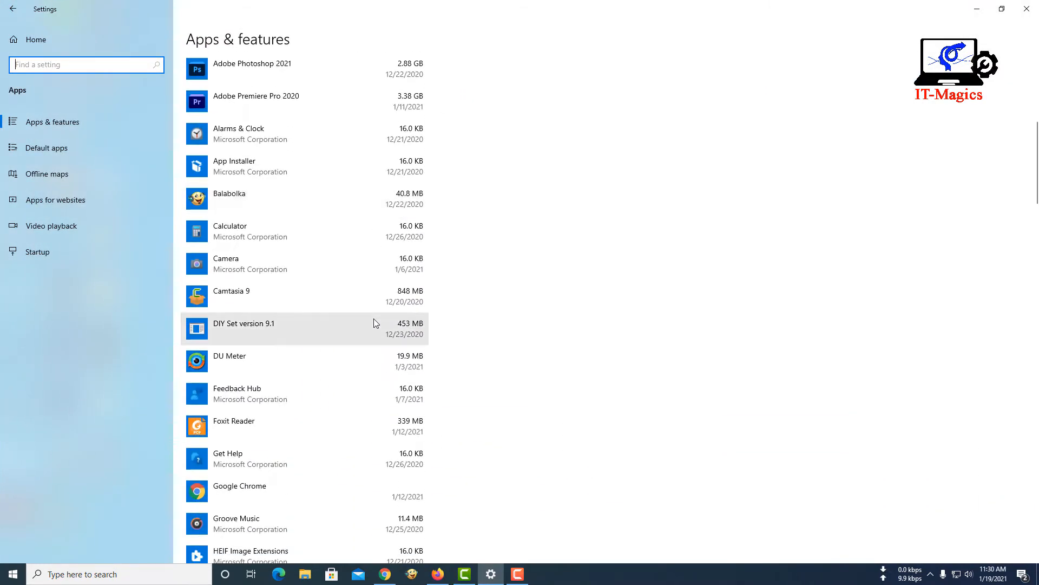
scroll("down", 3)
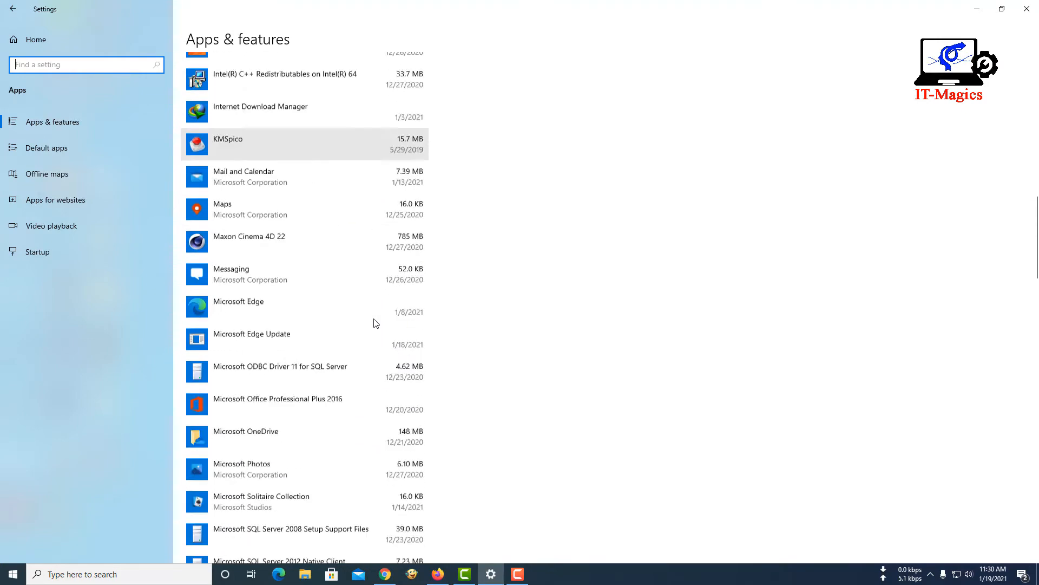
scroll("down", 3)
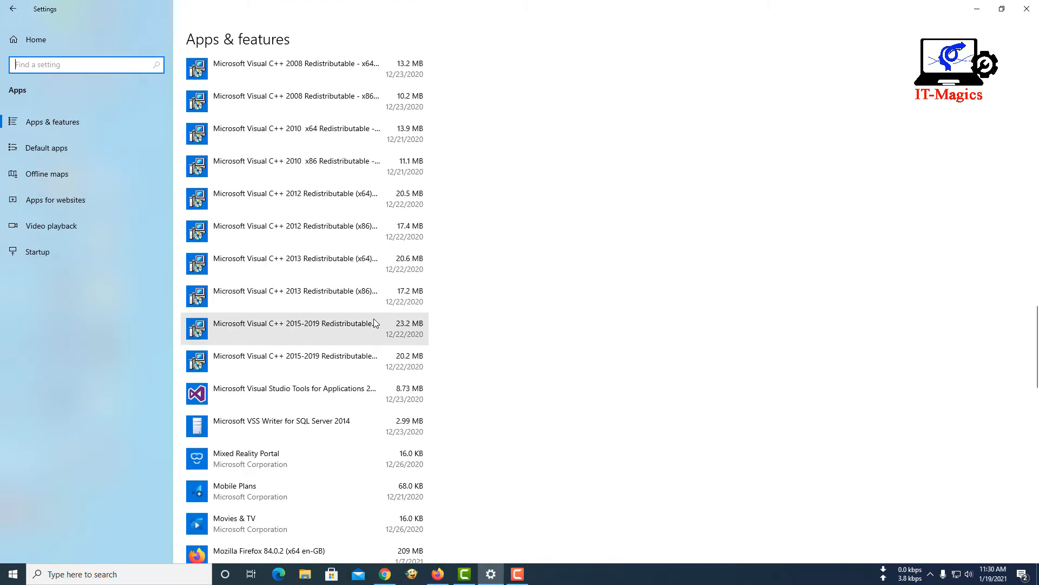
scroll("down", 3)
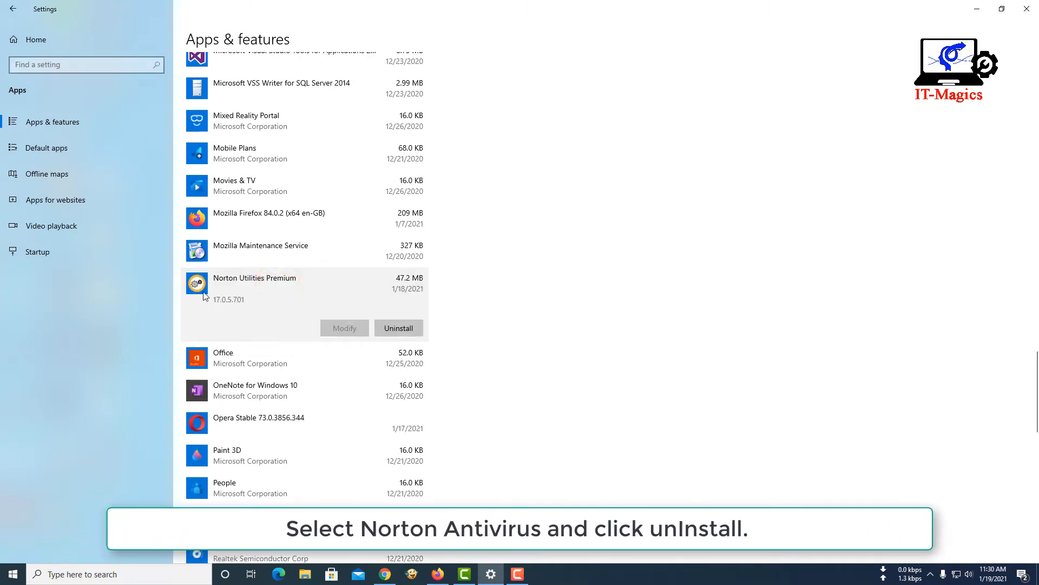
mouse_move(399, 327)
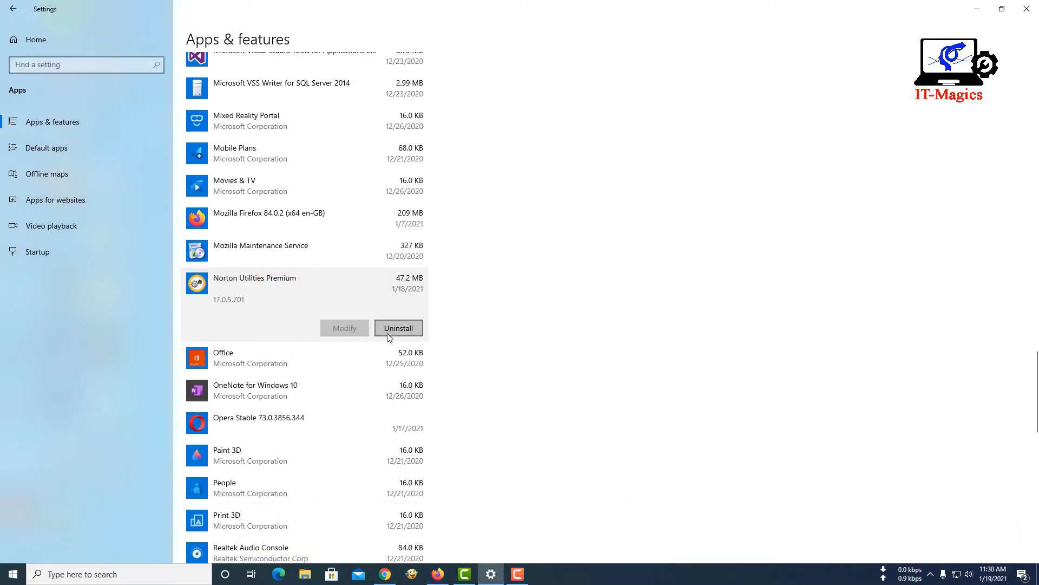
Step: Uninstall Norton Utilities Premium, confirm removal, minimize Settings and acknowledge Uninstall Complete
left_click(399, 327)
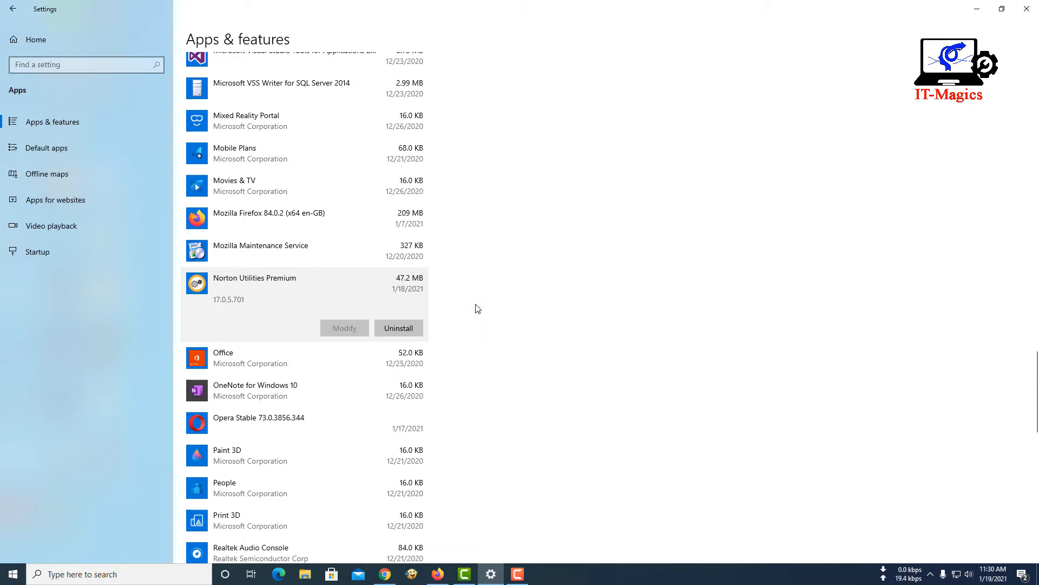
left_click(399, 328)
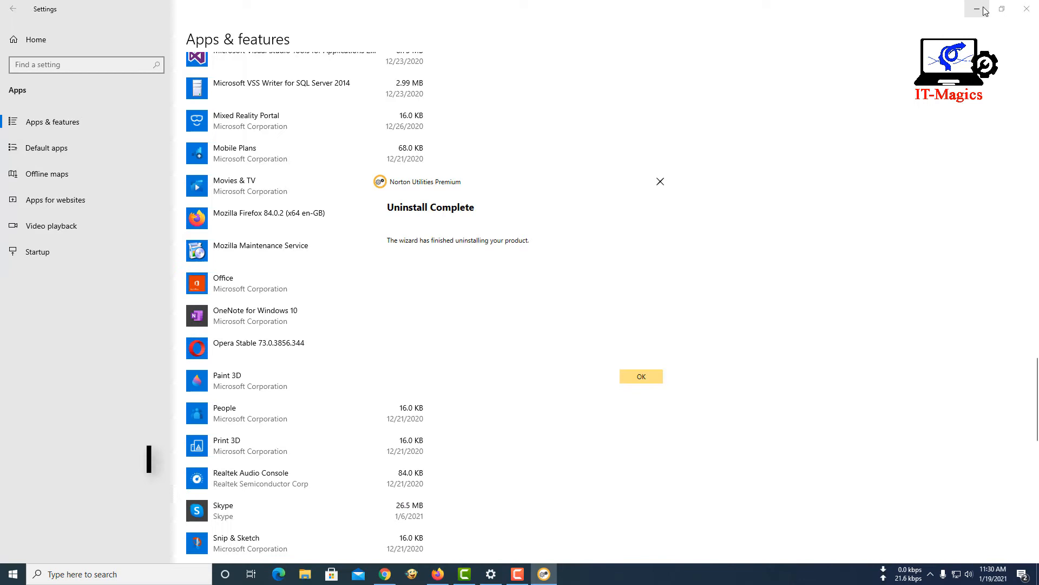
left_click(984, 8)
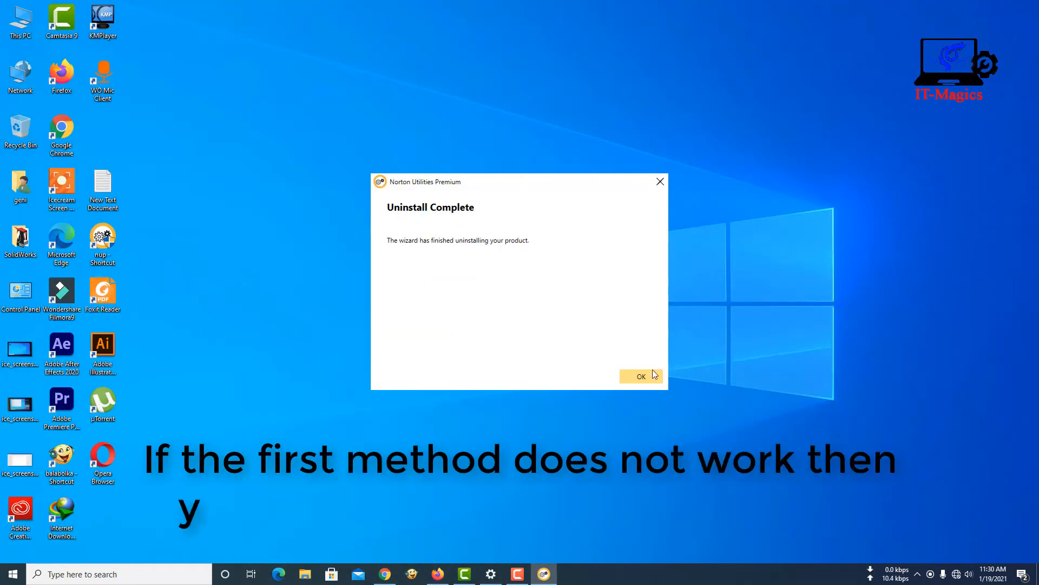
left_click(638, 376)
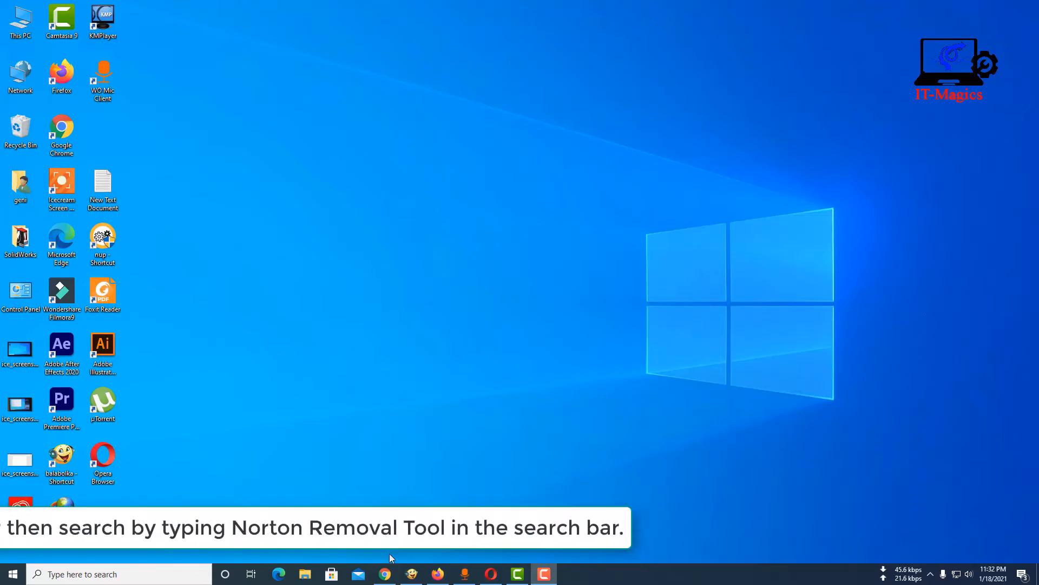
Step: Search 'norton removal tool' in Chrome and reach Norton's Remove and Reinstall support page
left_click(384, 574)
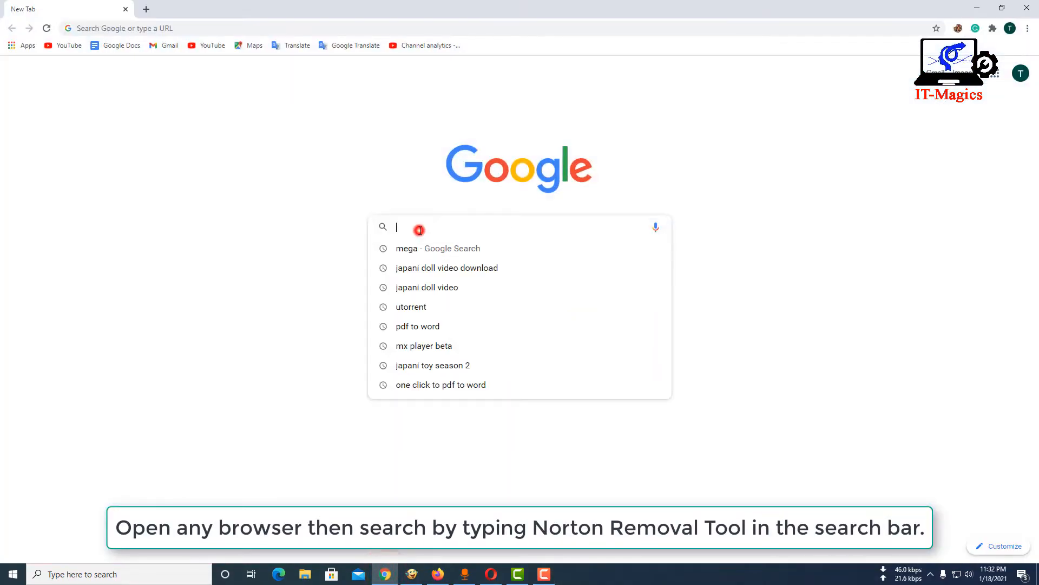
type("norton removal tool")
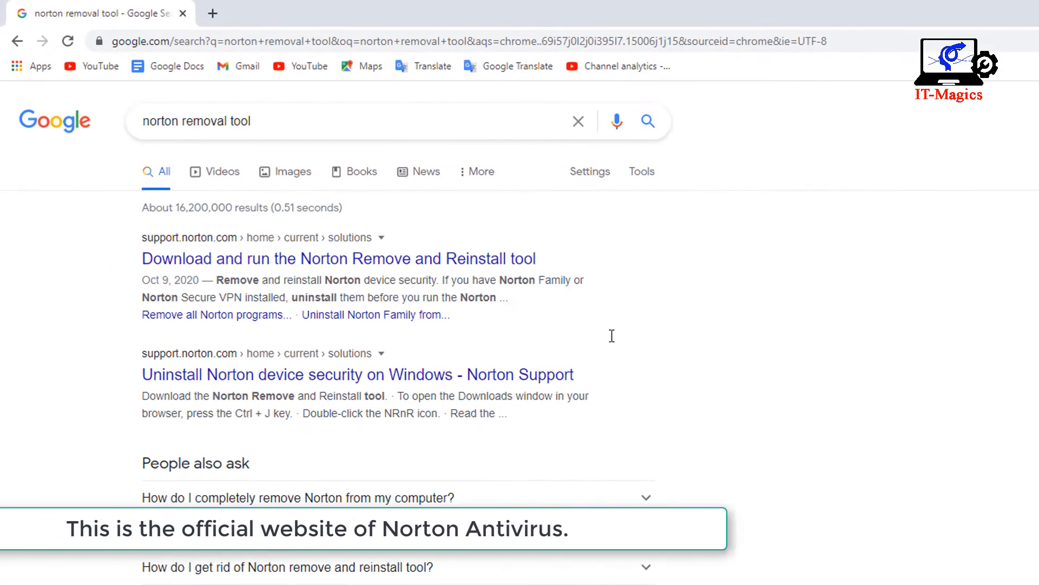
mouse_move(225, 266)
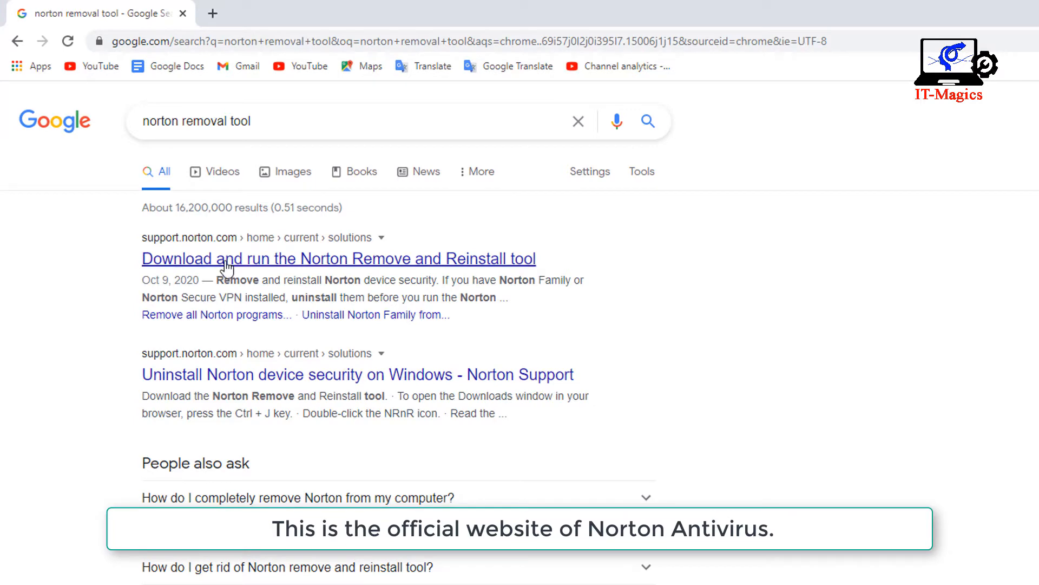
scroll("down", 3)
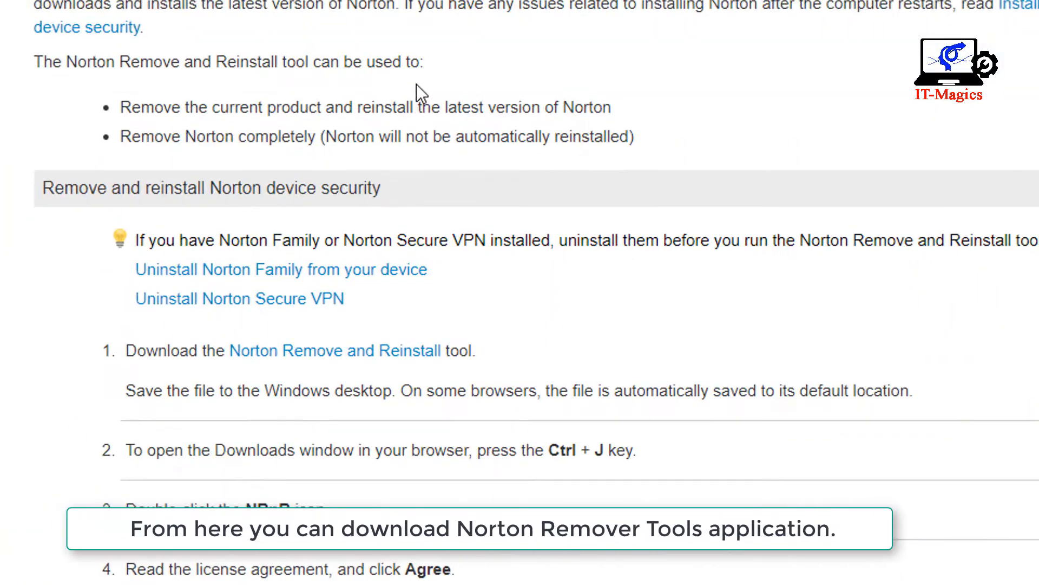
Step: Download the Norton Remove and Reinstall (NRnR) tool from the support article's step 1 link
scroll("down", 3)
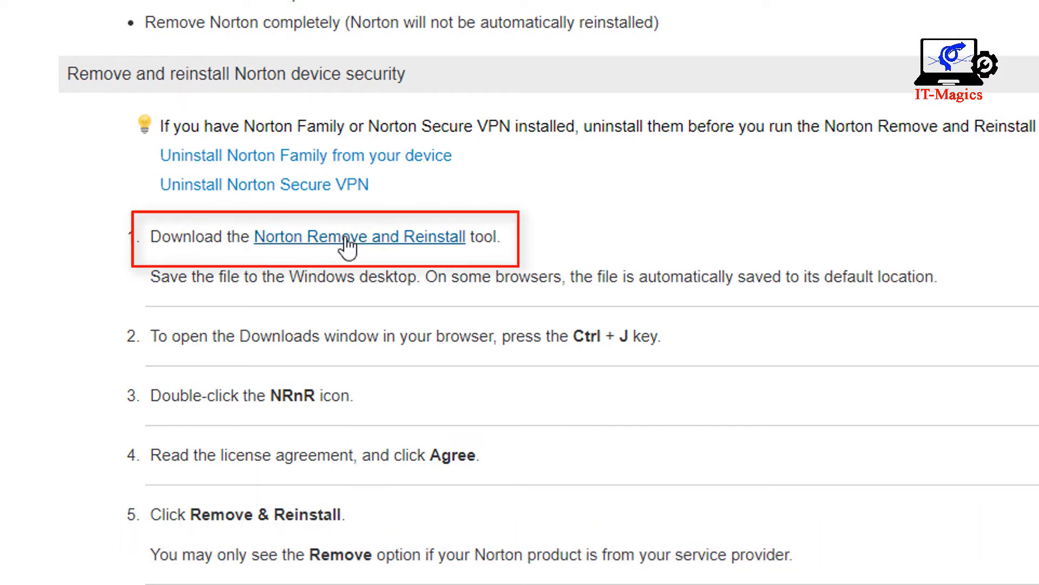
left_click(360, 236)
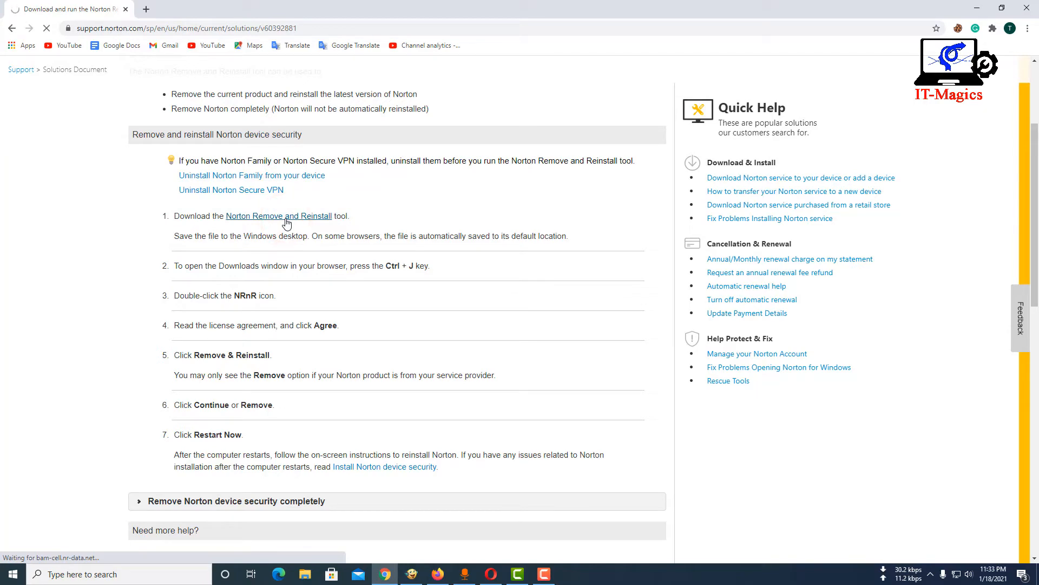
left_click(278, 215)
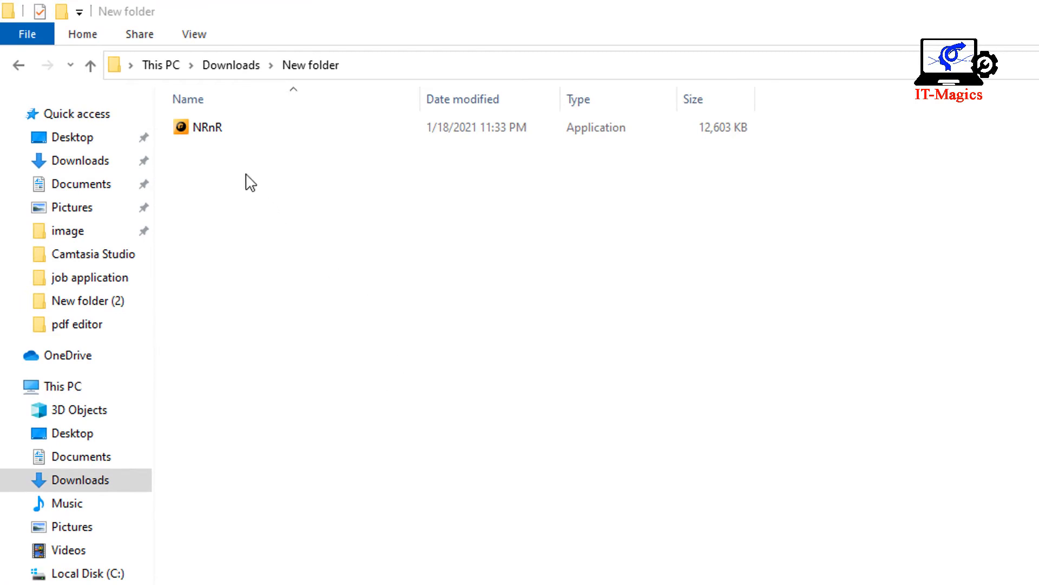
Step: Open NRnR from Downloads > New folder through its right-click menu
left_click(207, 127)
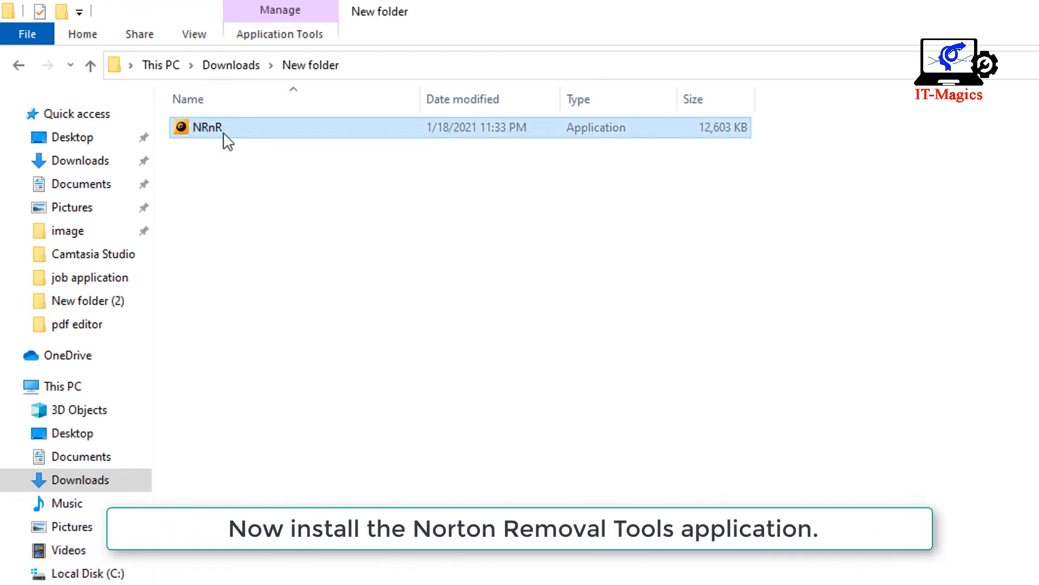
right_click(212, 127)
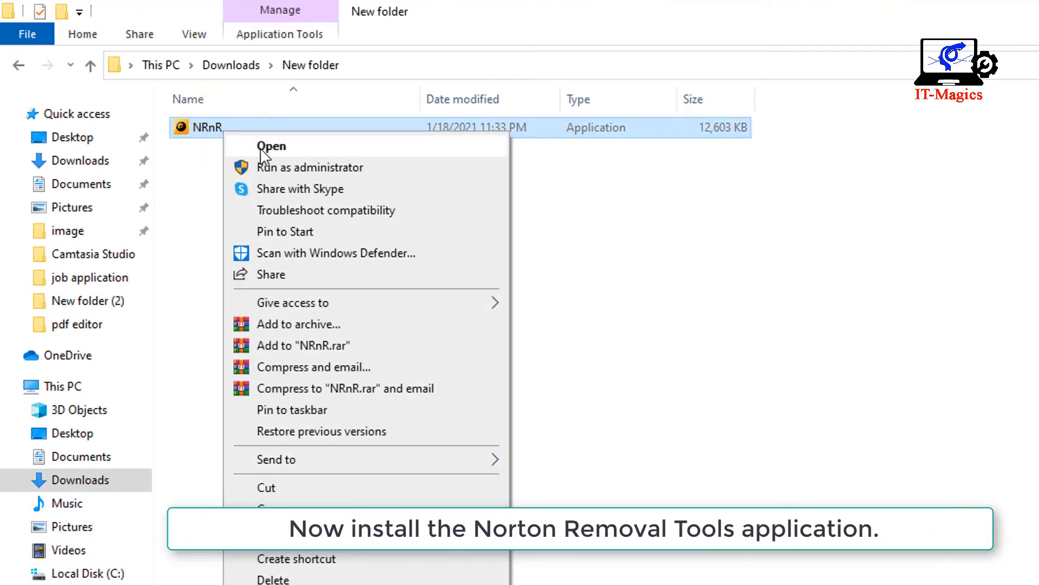
left_click(270, 146)
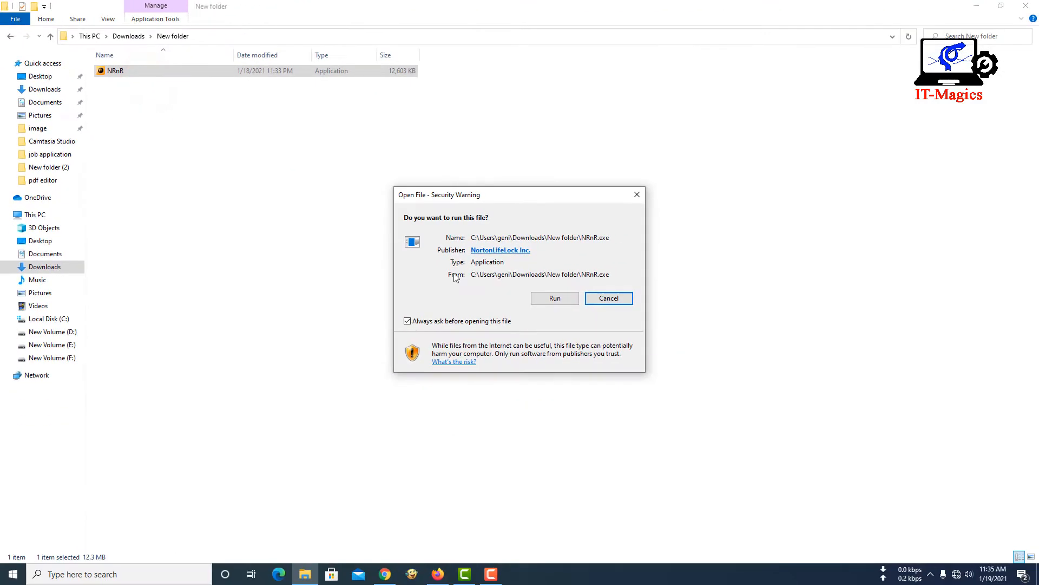
Step: Run NRnR past the security warning and accept its license agreement
left_click(555, 297)
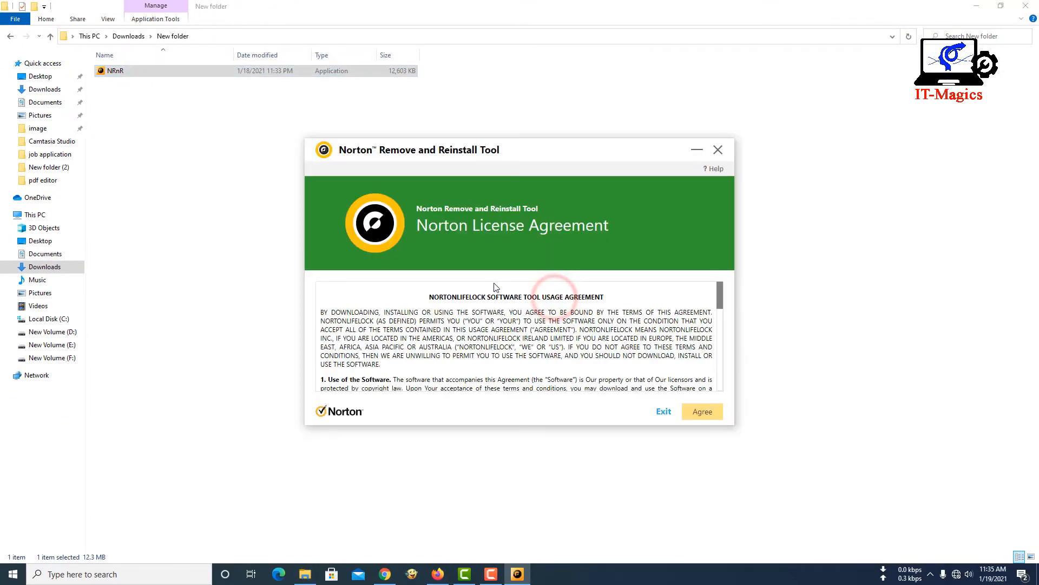
scroll("down", 3)
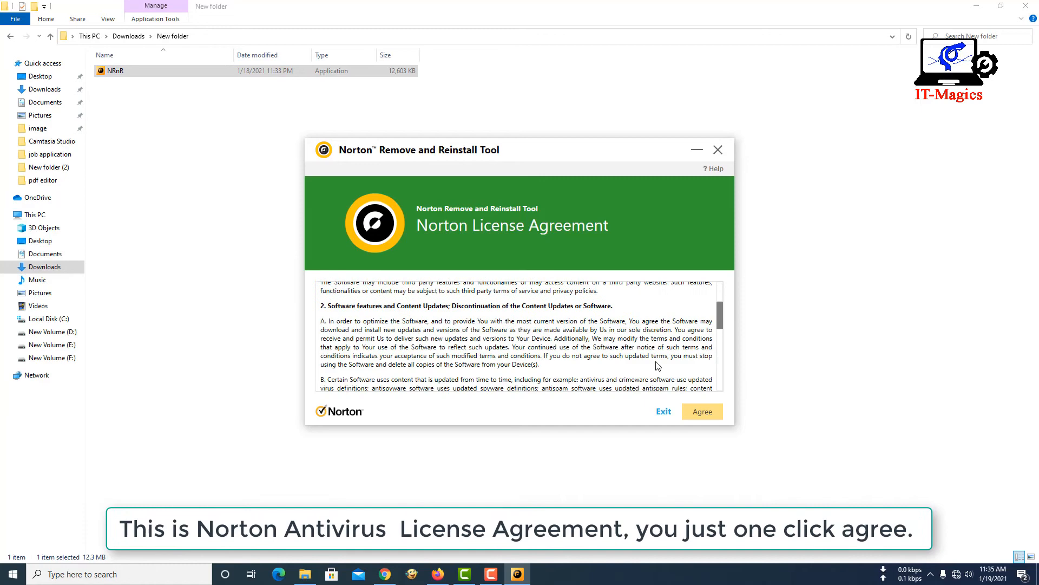
scroll("down", 3)
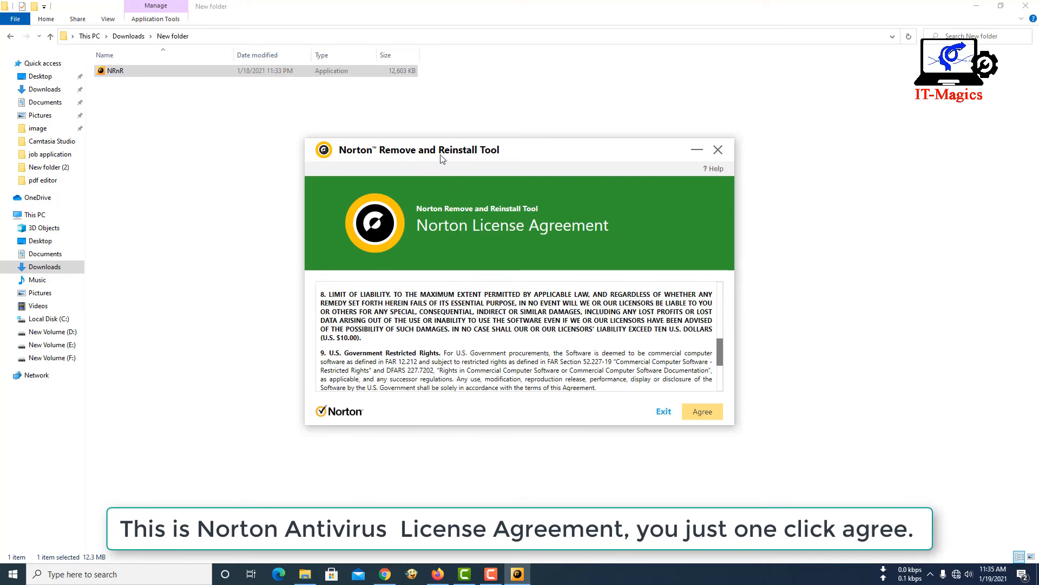
scroll("down", 3)
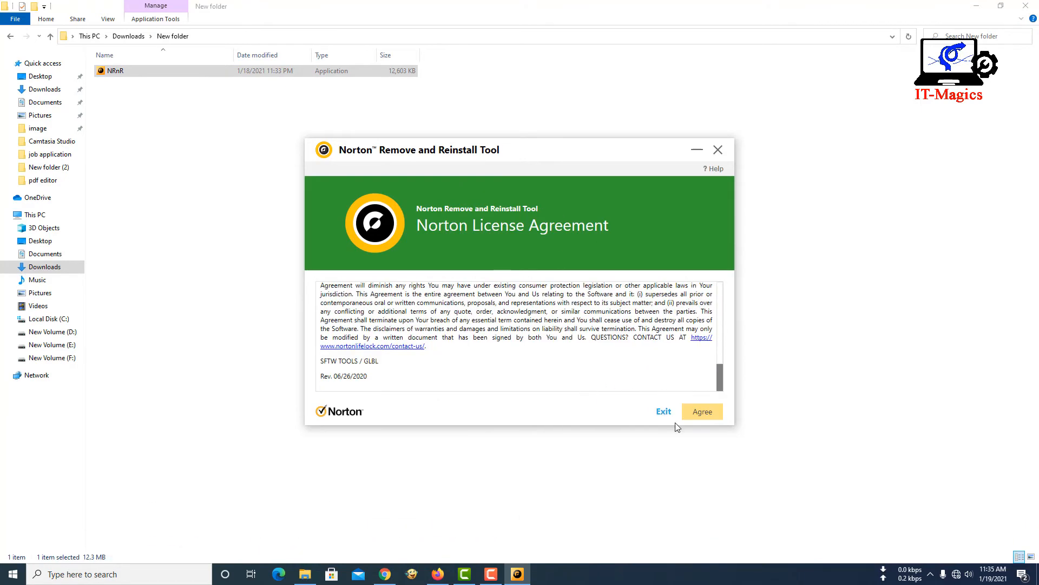
left_click(702, 411)
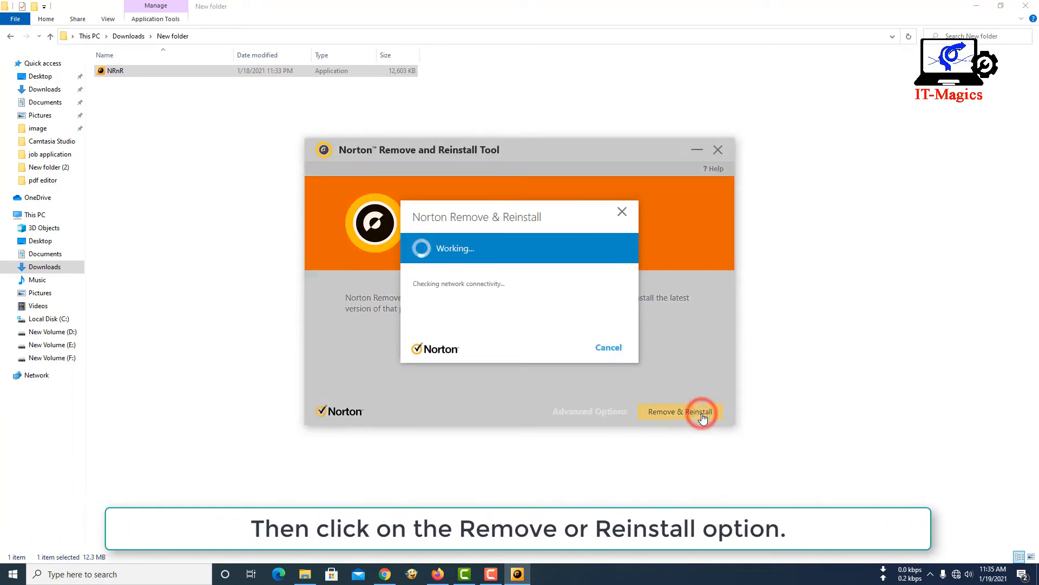
mouse_move(591, 390)
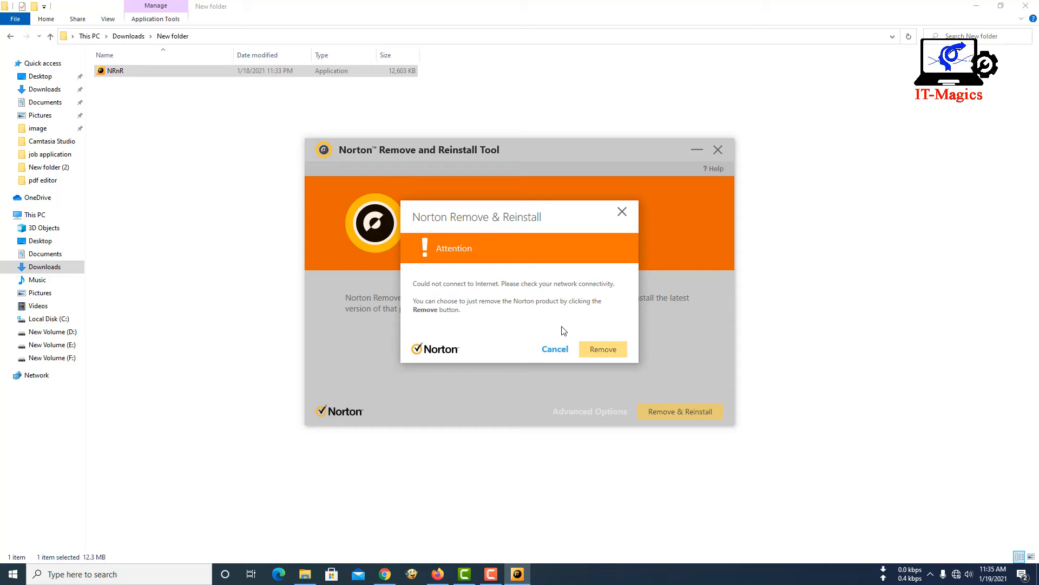
mouse_move(428, 301)
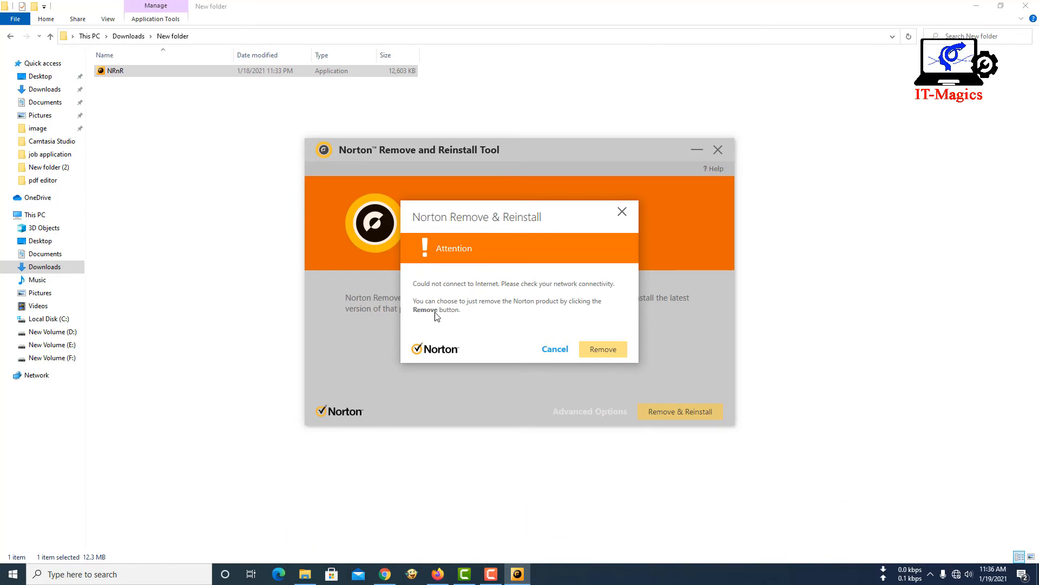
mouse_move(475, 313)
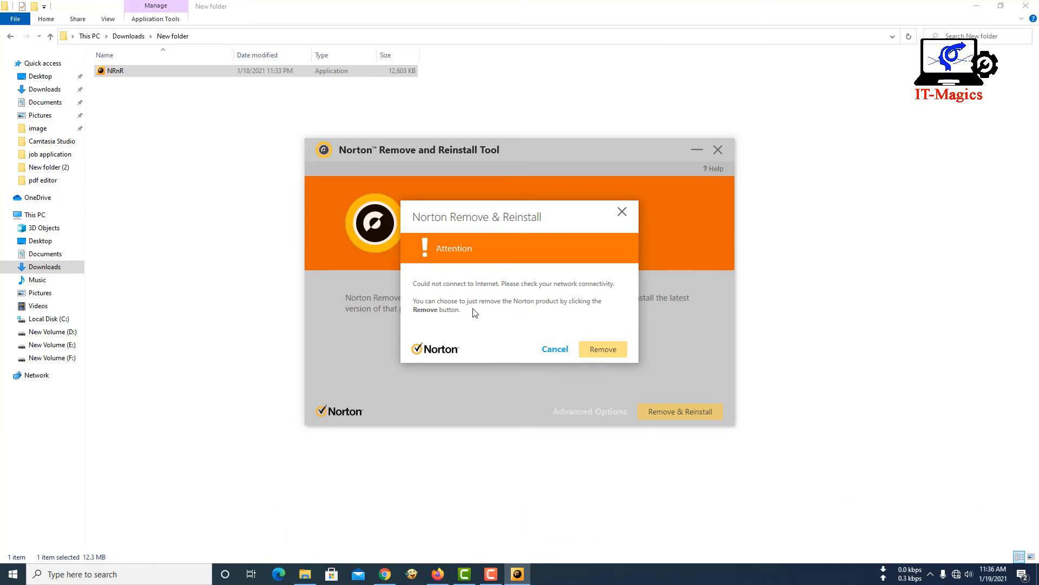
Step: Choose Remove in the no-internet Attention dialog to uninstall Norton without reinstalling
left_click(602, 349)
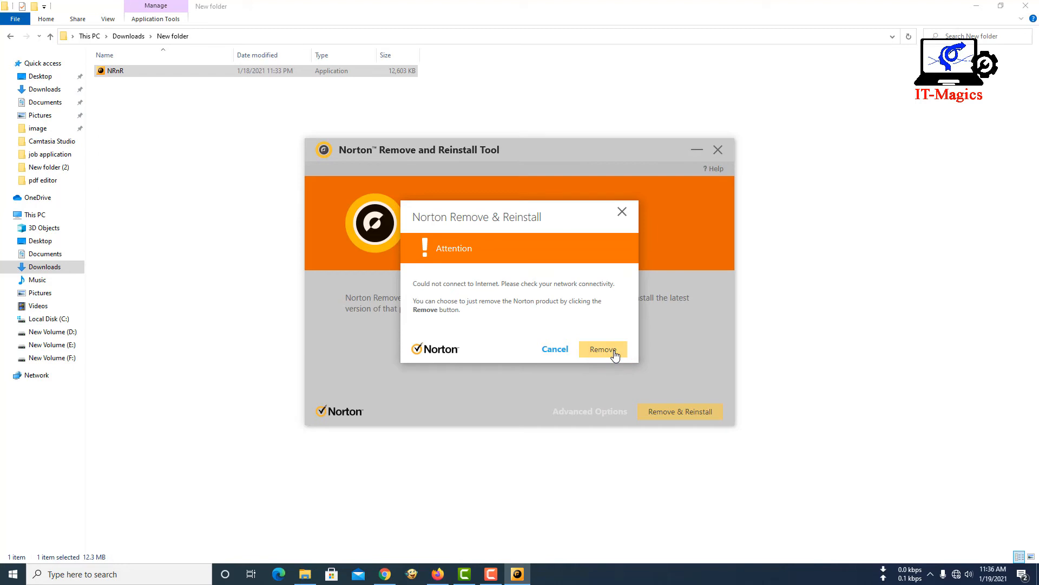
left_click(602, 349)
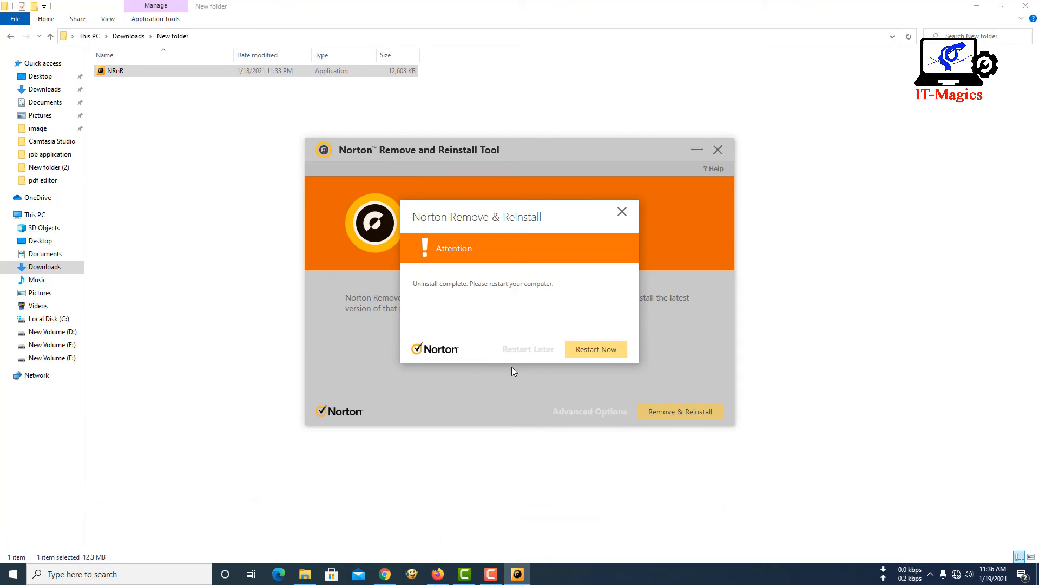
mouse_move(595, 349)
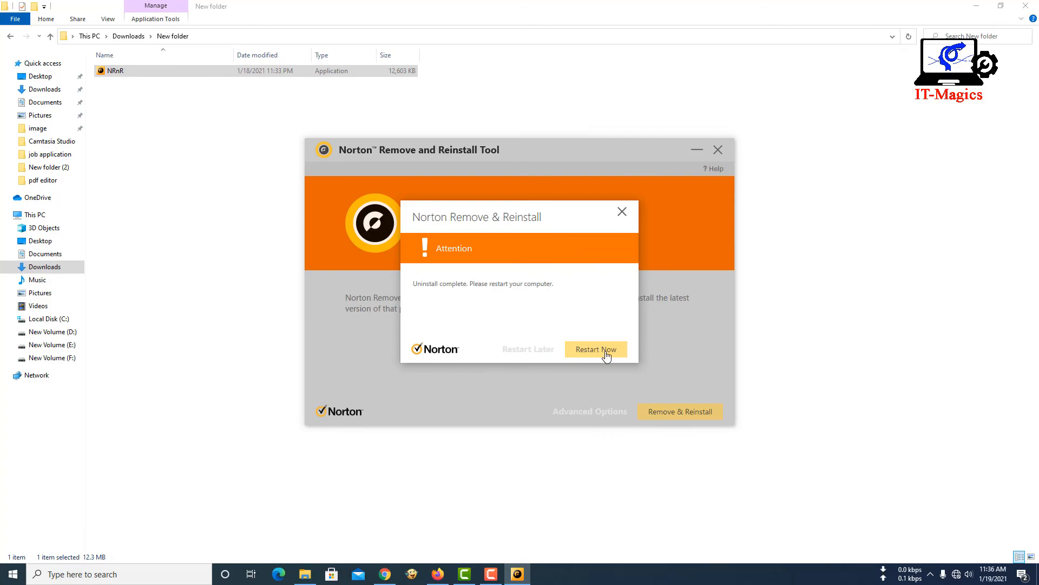
Step: Restart the computer with Restart Now in the 'Uninstall complete' dialog
left_click(595, 349)
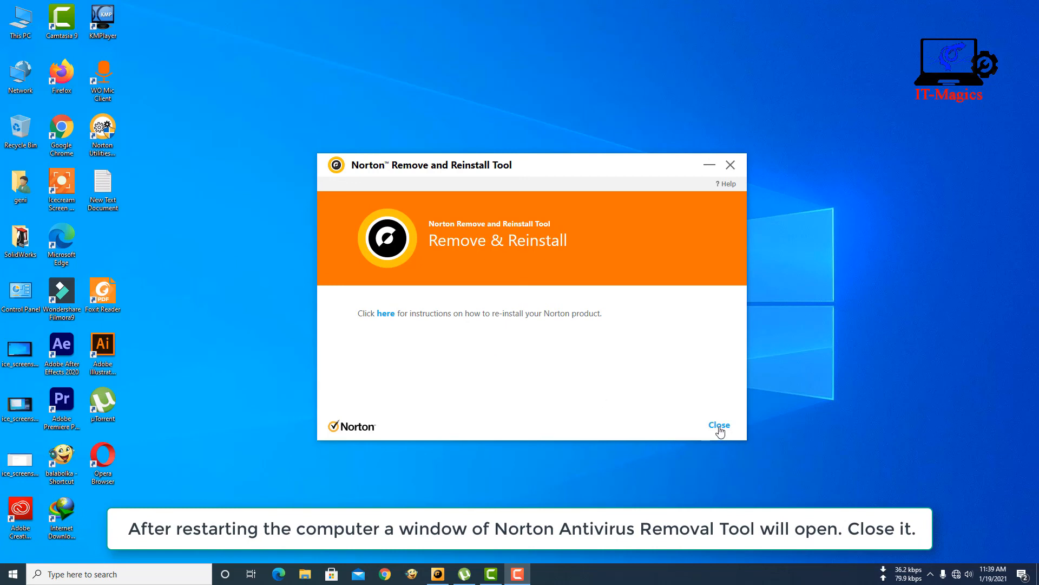
mouse_move(569, 325)
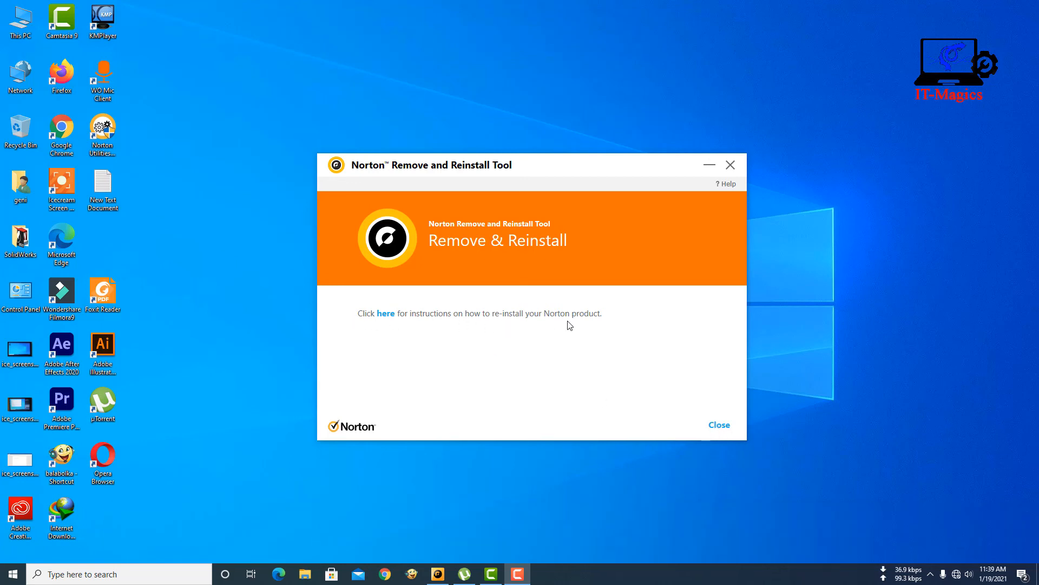
Step: Close the Norton Remove and Reinstall Tool window shown after the restart
left_click(718, 424)
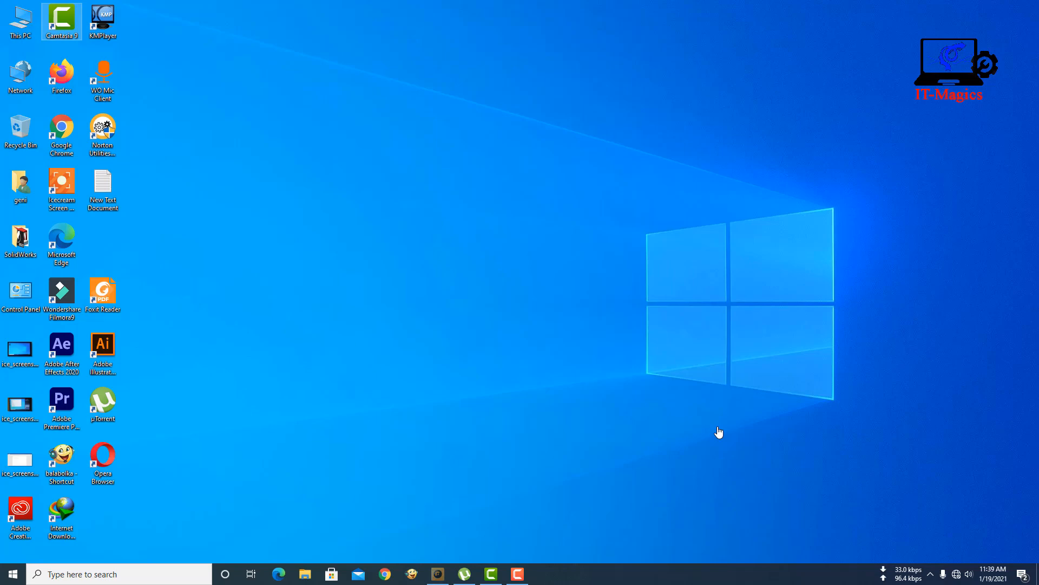
mouse_move(444, 363)
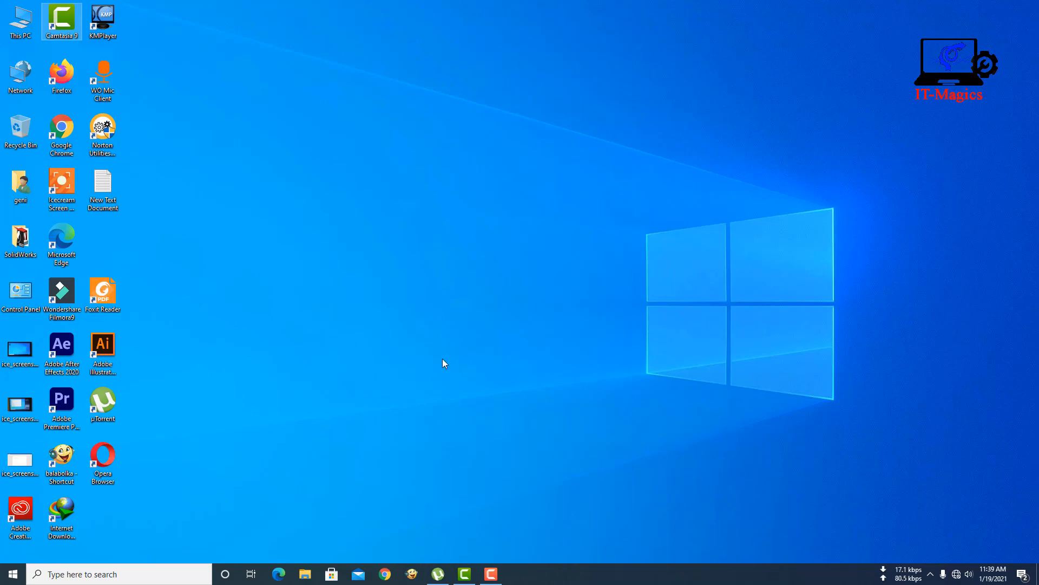